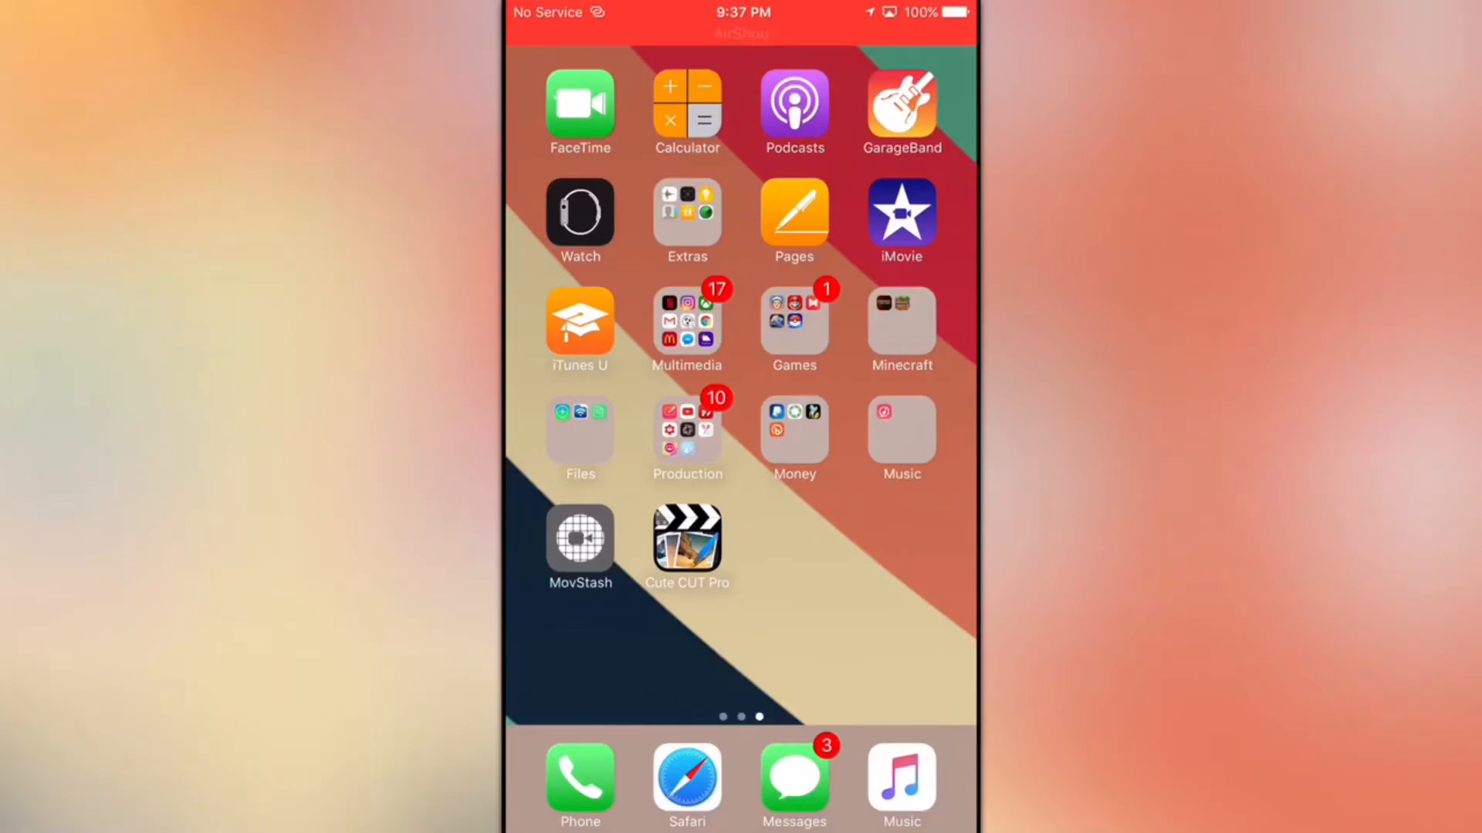
# Launch MovStash from the home screen to load the portrait lamp video
pyautogui.click(687, 435)
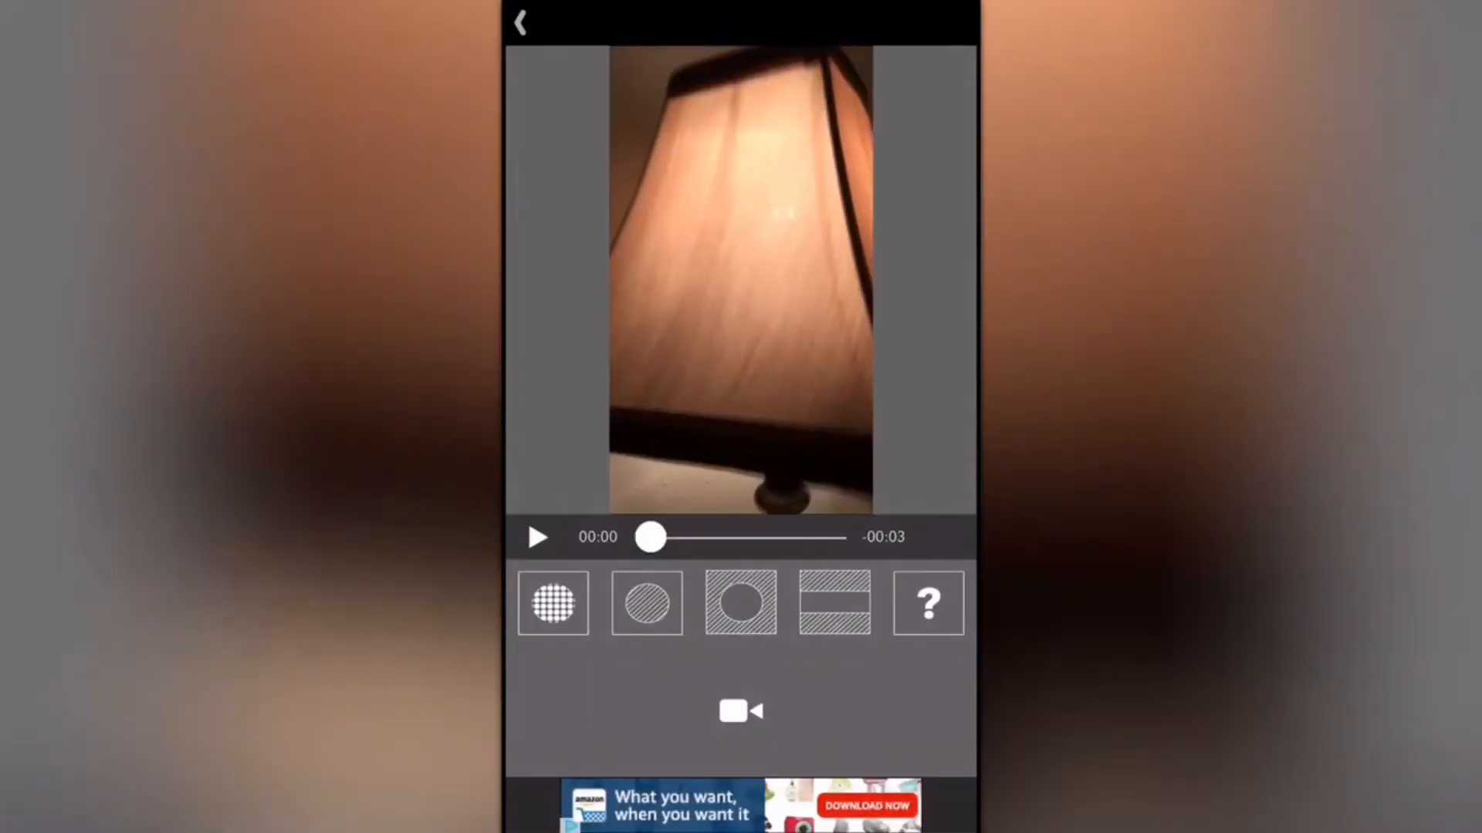
# Scrub and preview the whole-frame blurred lamp video, then save the blurred copy
pyautogui.moveTo(650, 537); pyautogui.dragTo(675, 537)
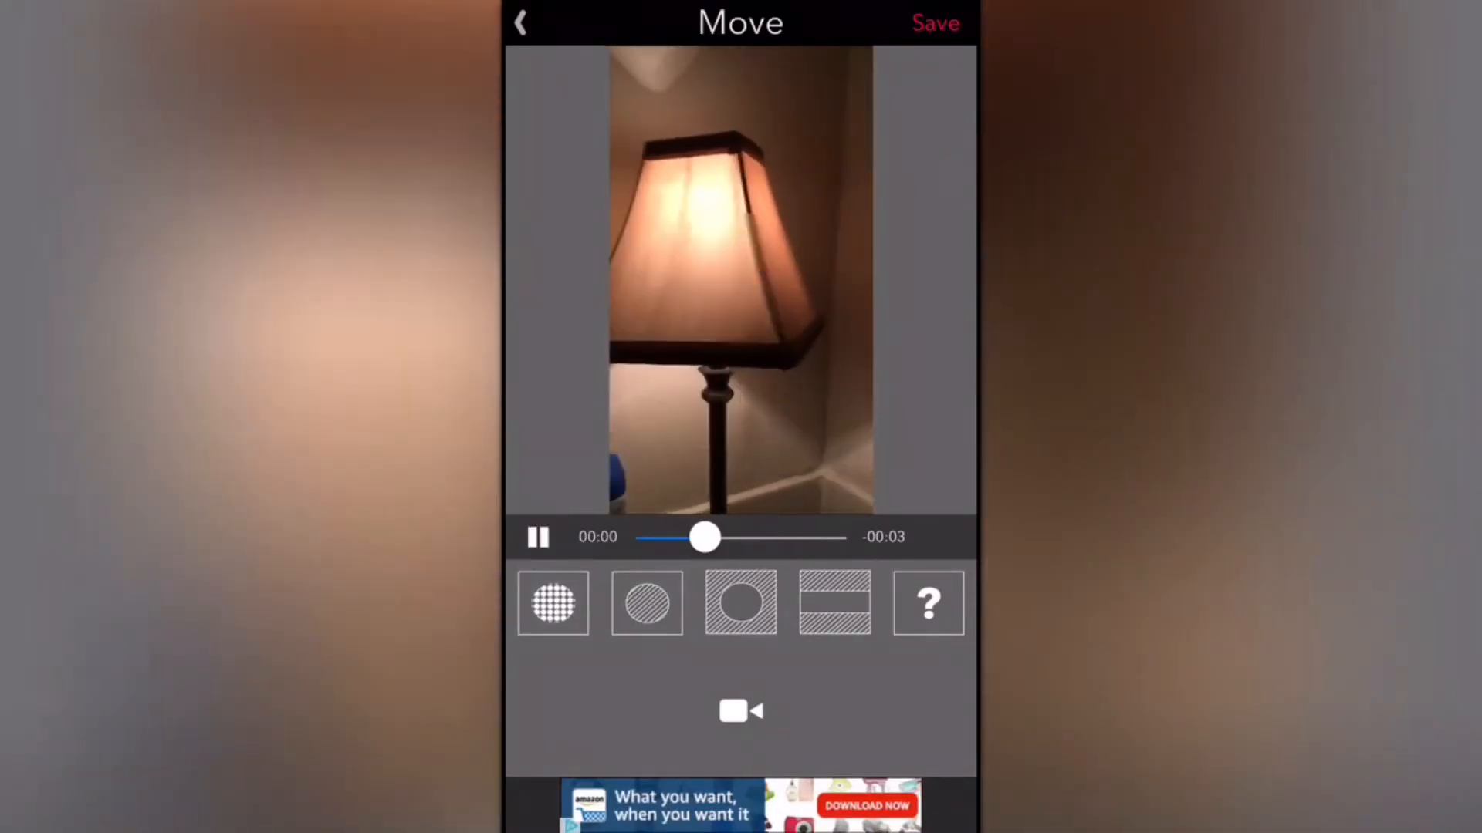
pyautogui.moveTo(704, 537); pyautogui.dragTo(811, 538)
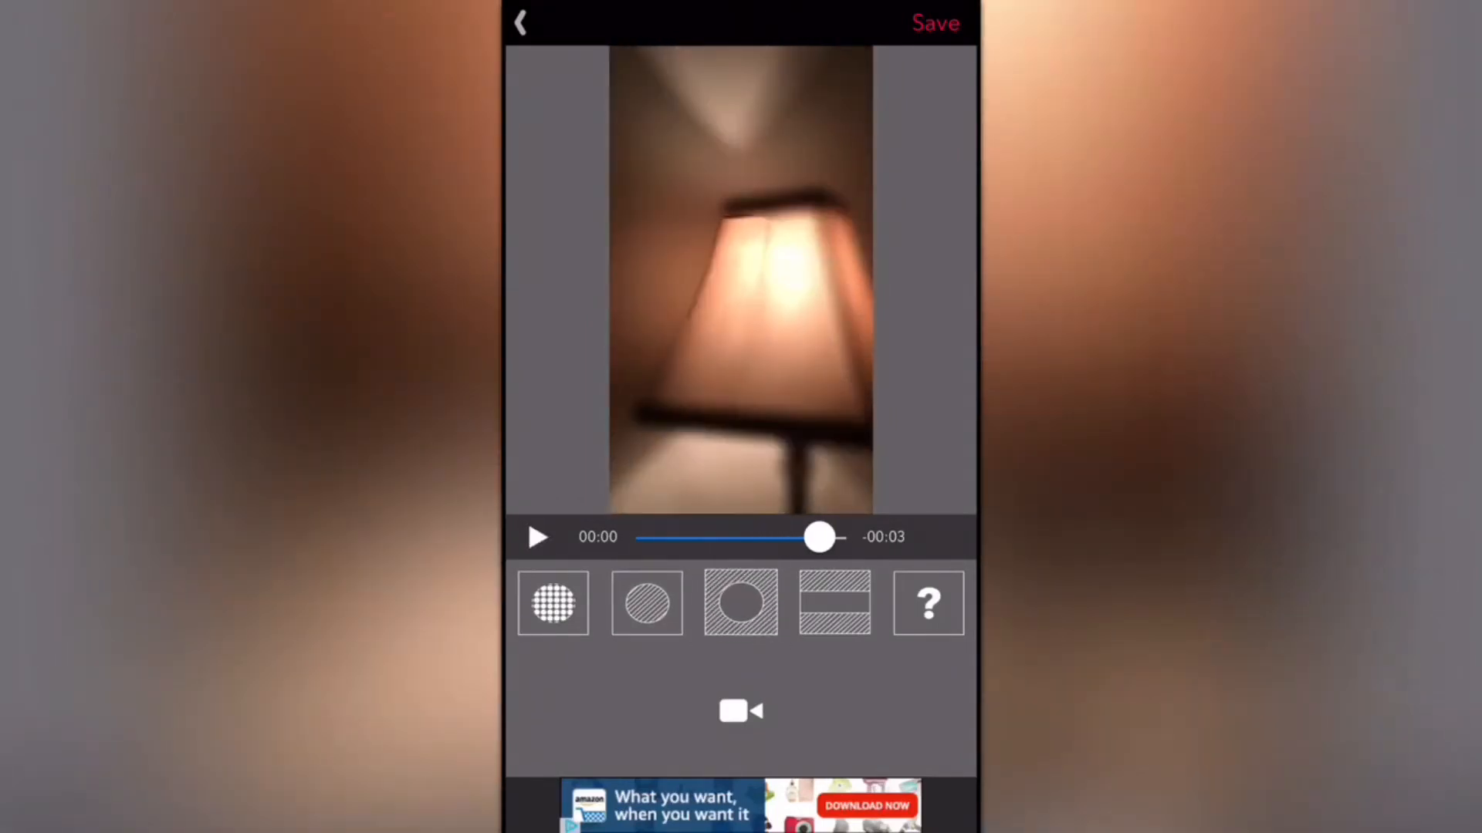
pyautogui.click(537, 537)
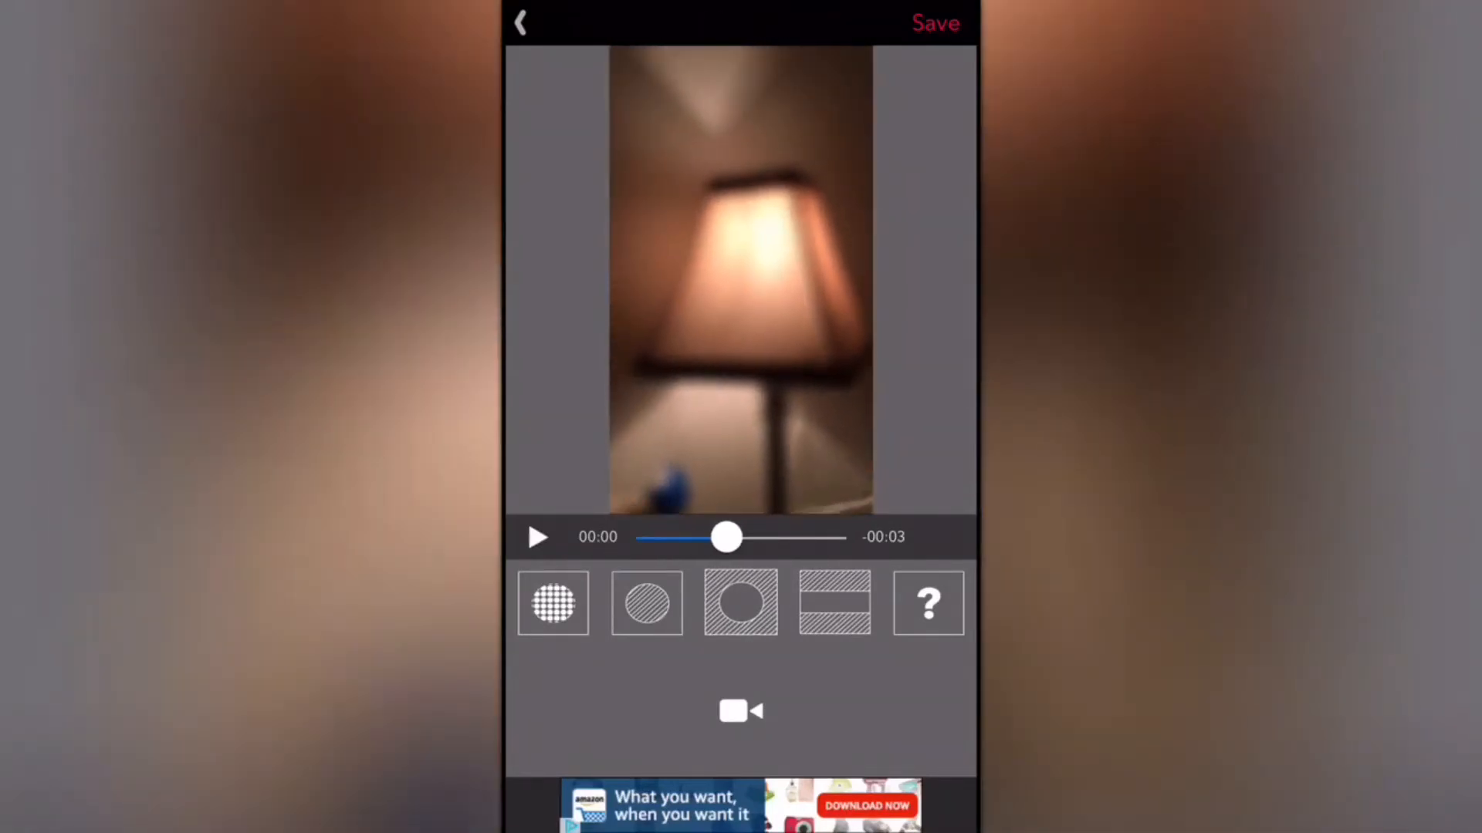
pyautogui.click(537, 537)
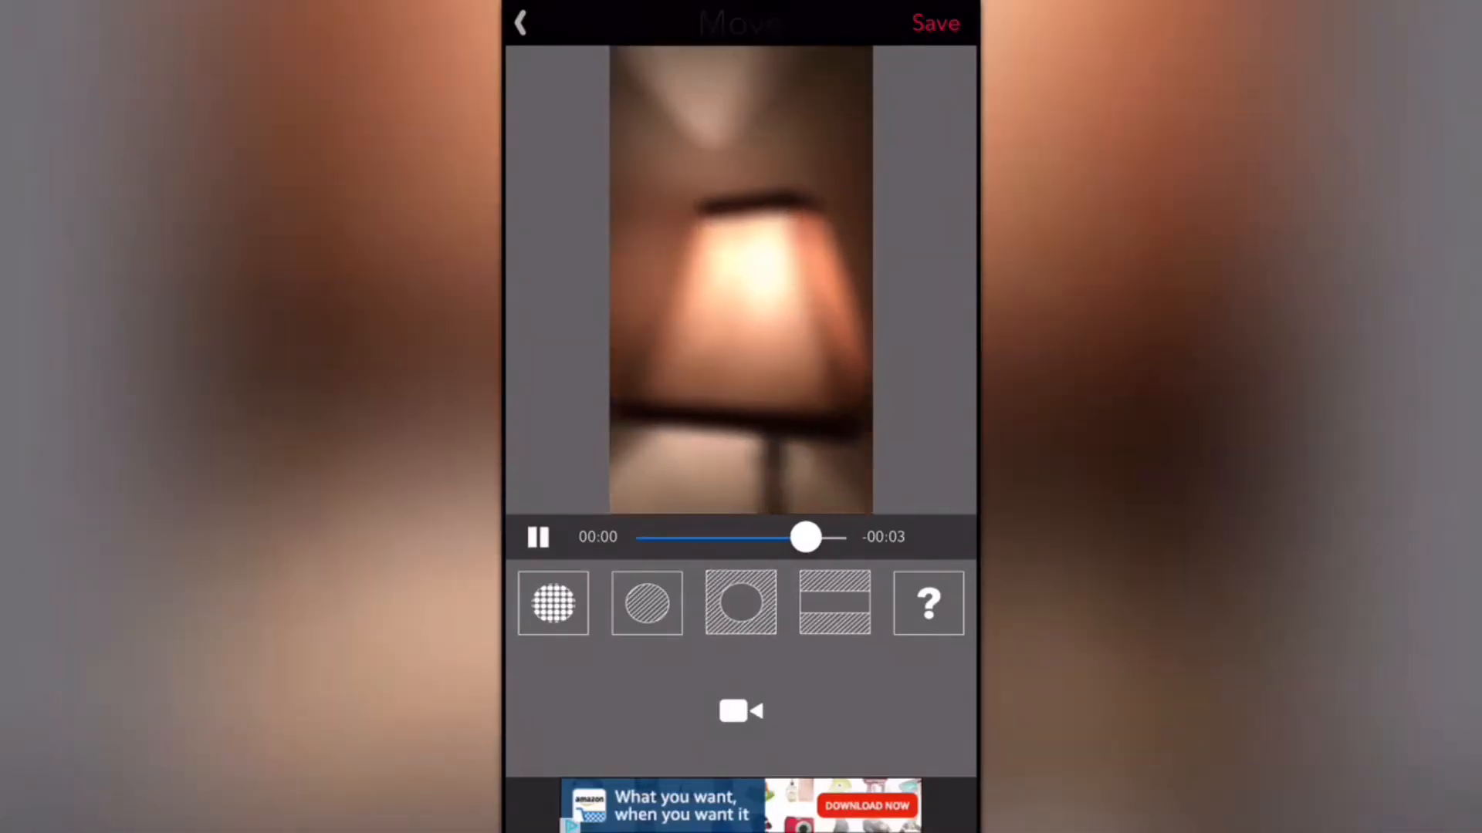
pyautogui.click(537, 537)
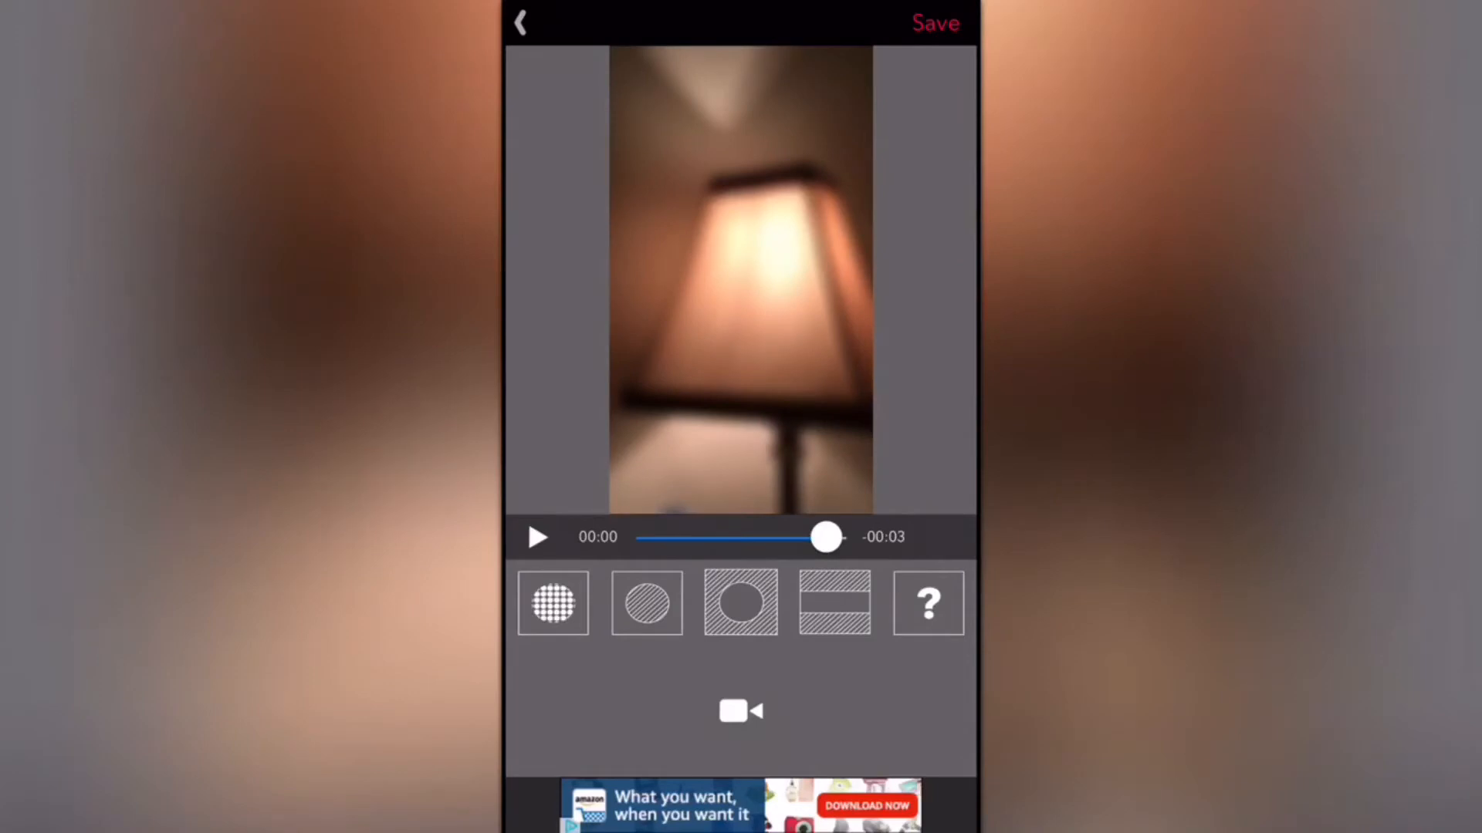
pyautogui.click(935, 23)
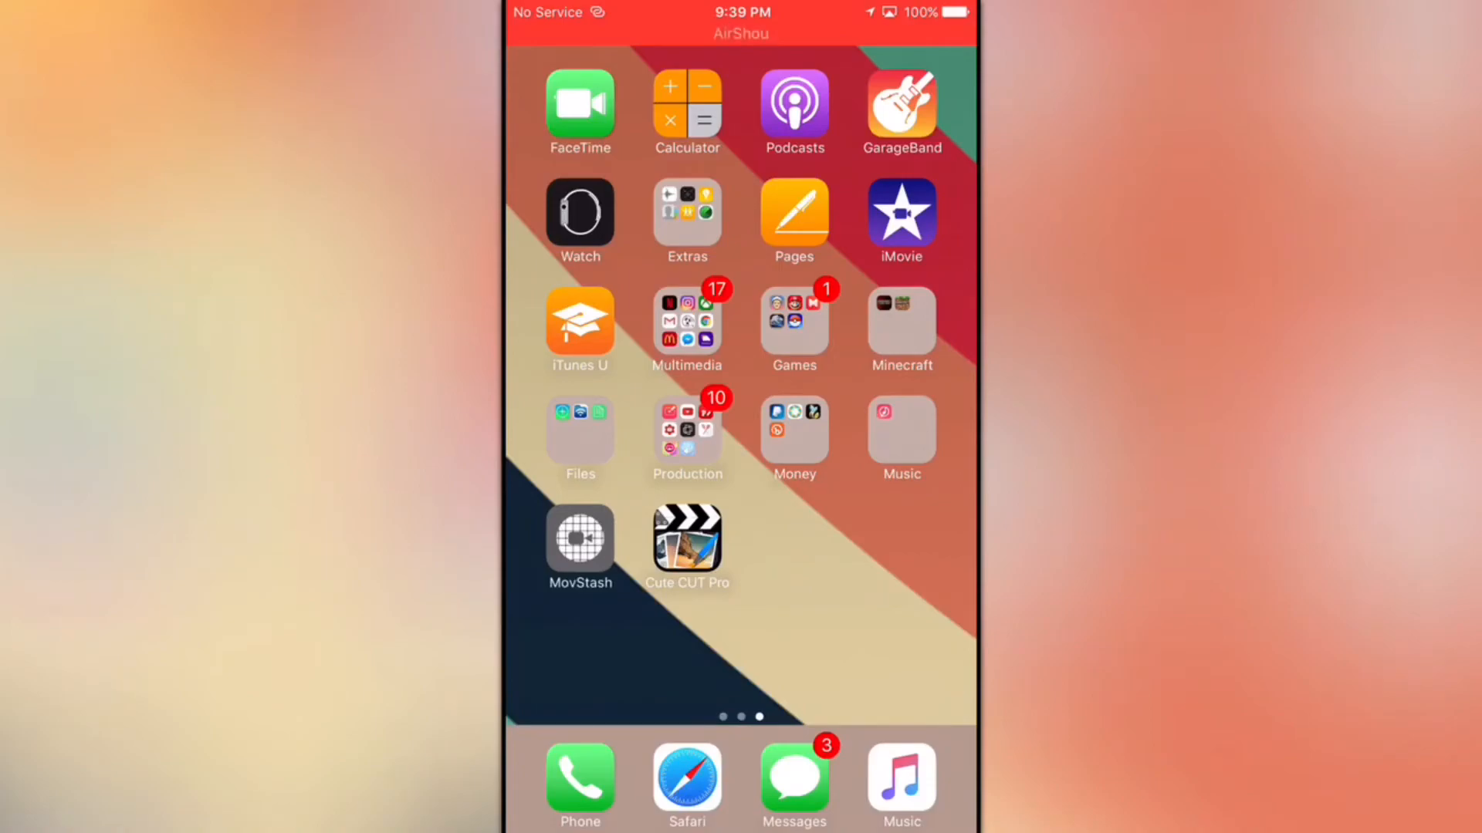
# Launch Cute CUT Pro and create a new movie with HD resolution and Landscape orientation
pyautogui.click(685, 541)
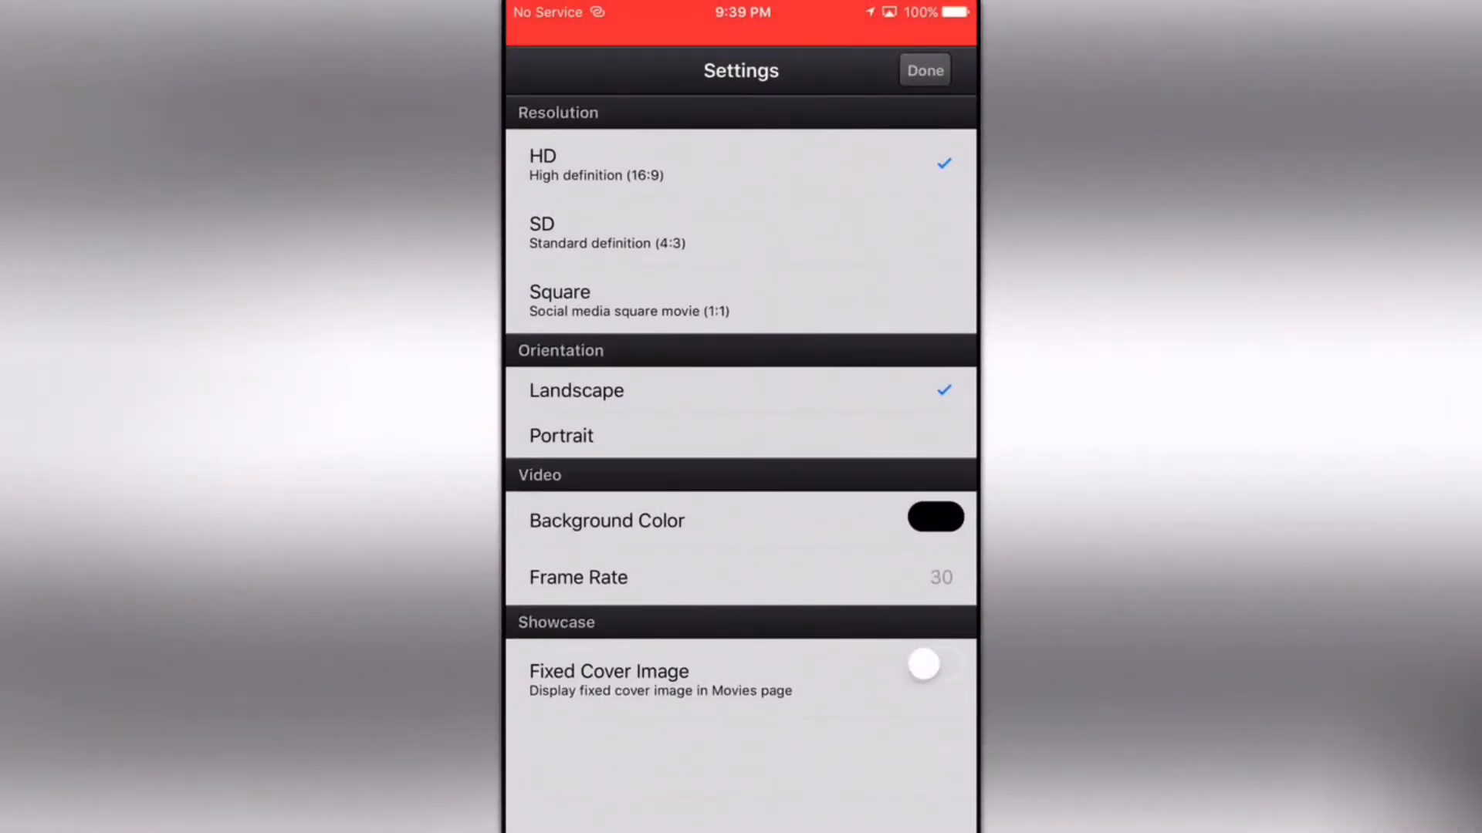
pyautogui.click(922, 664)
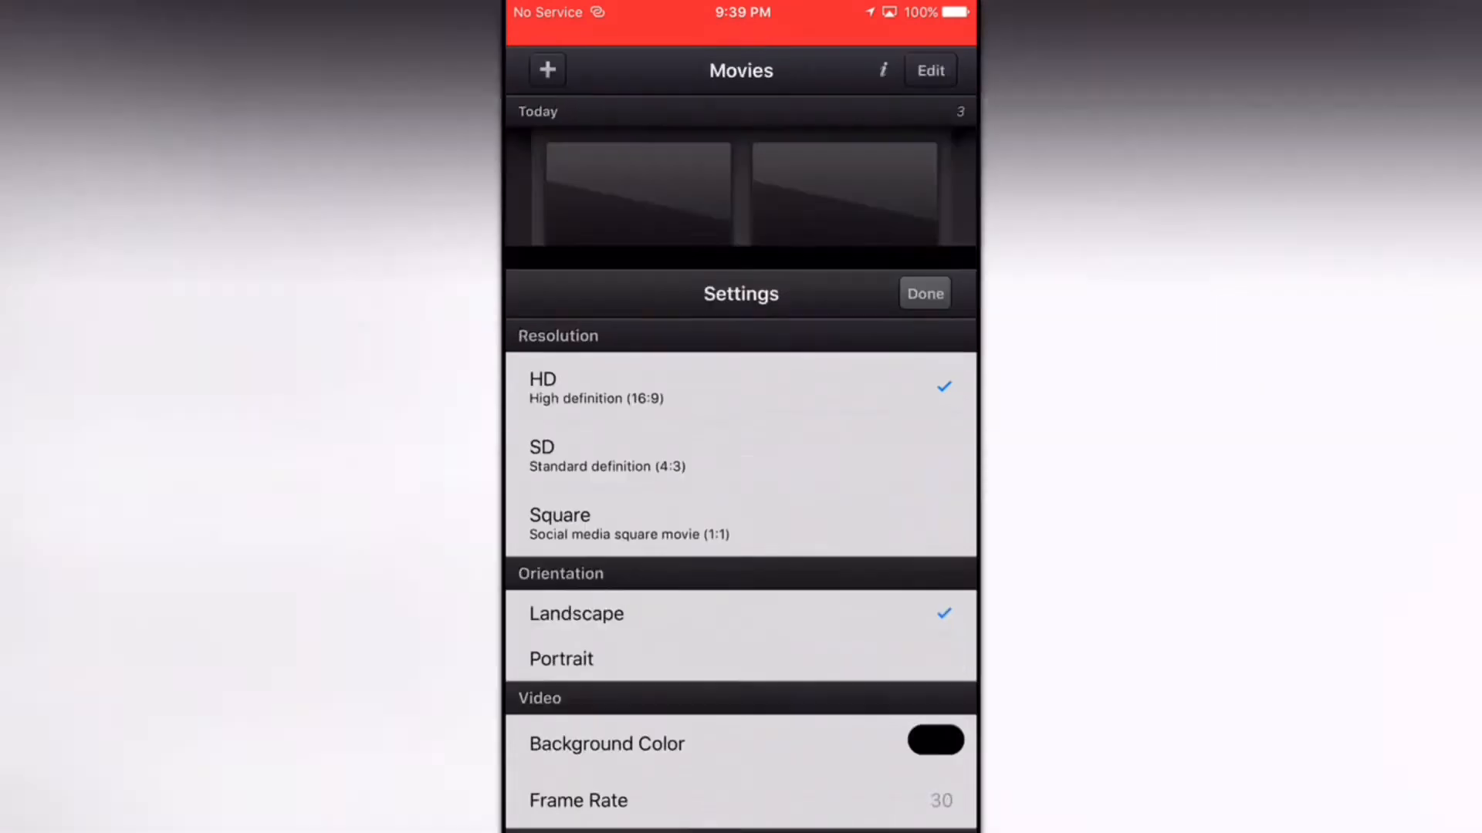
# Open the new landscape movie project to place the blurred lamp clip on its timeline
pyautogui.click(923, 293)
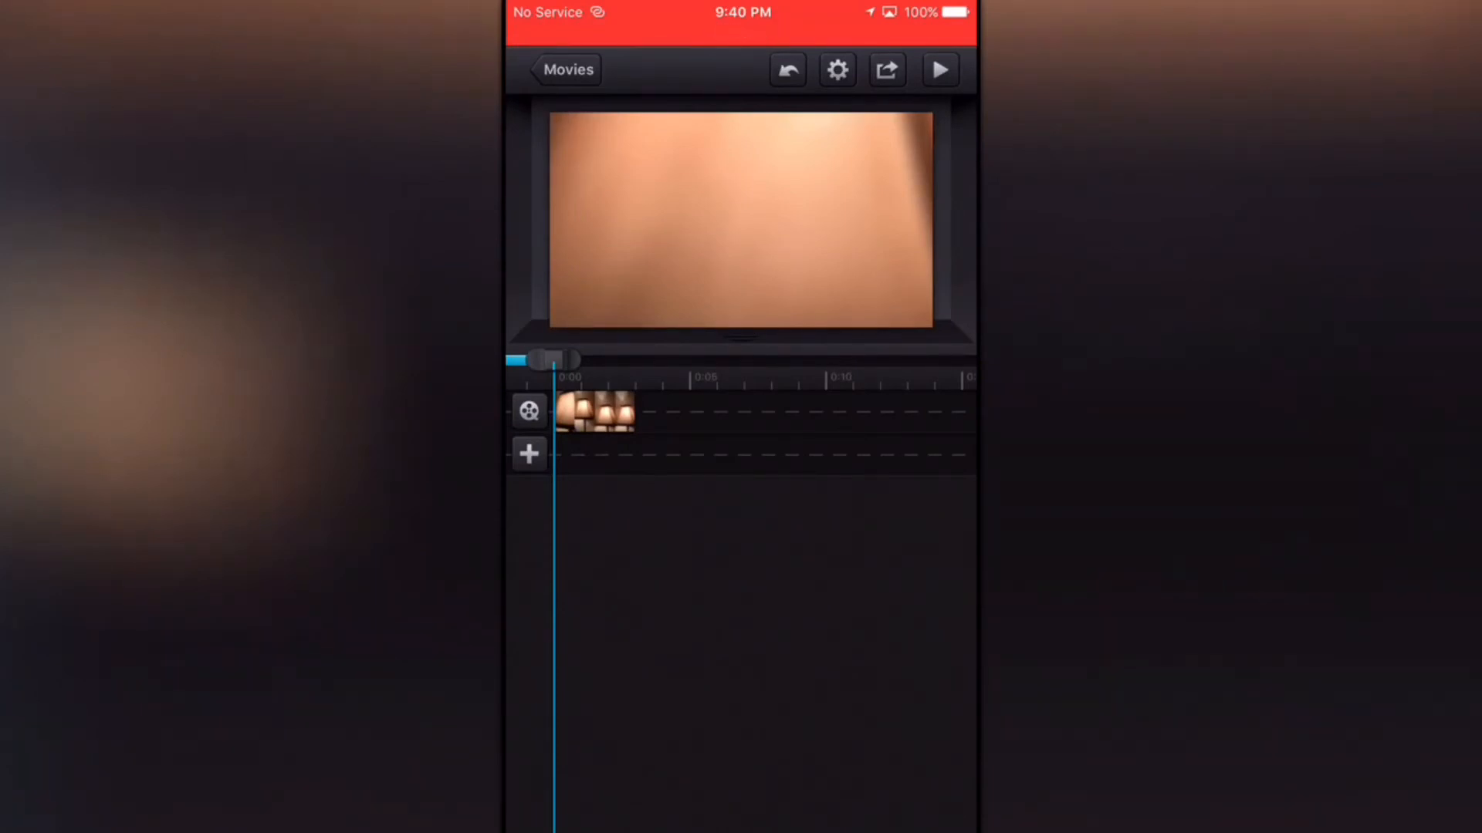
# Add the 0:03 lamp video from Today as a second track in the movie
pyautogui.click(527, 453)
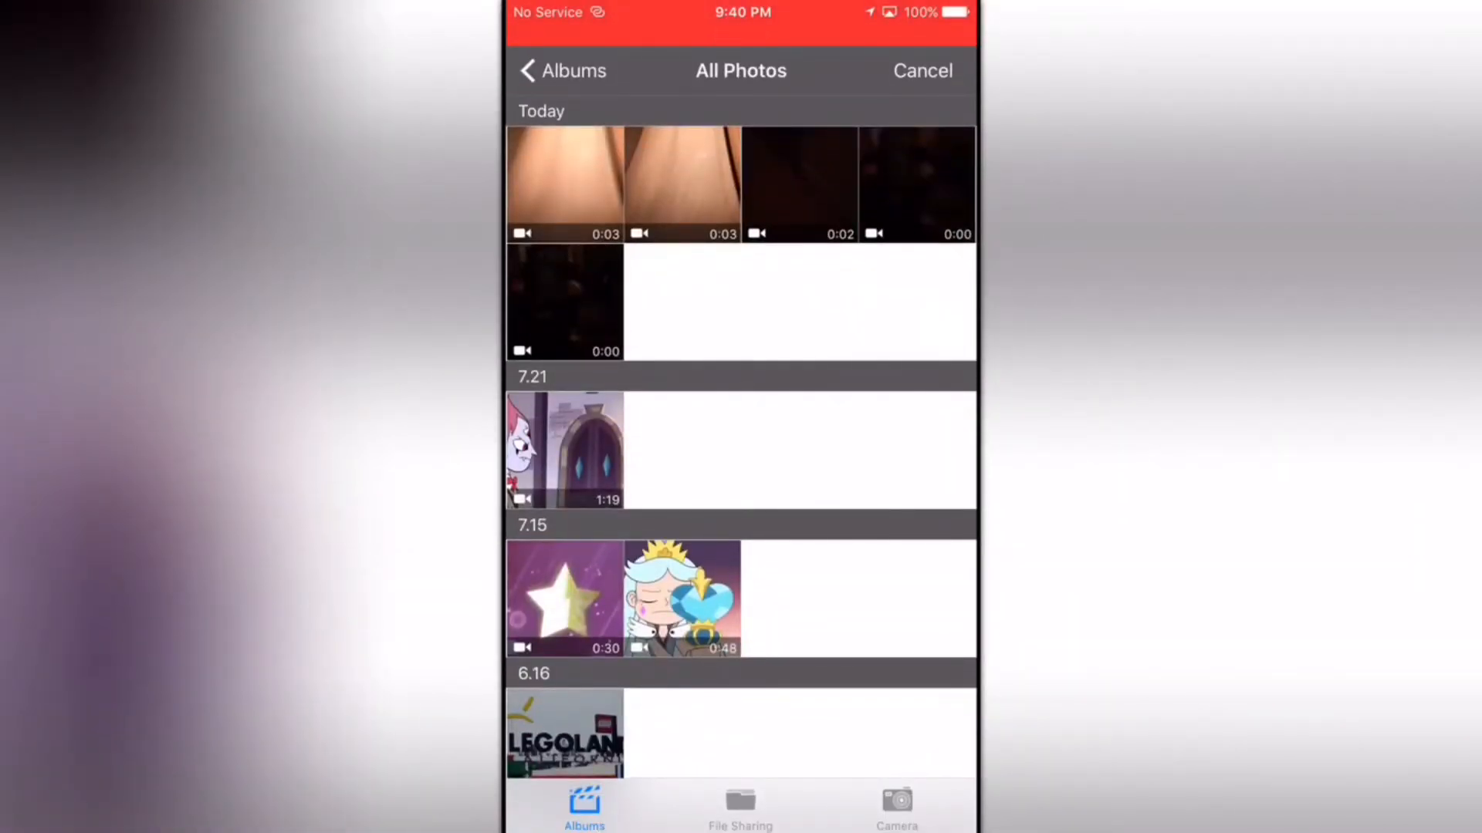
pyautogui.click(565, 183)
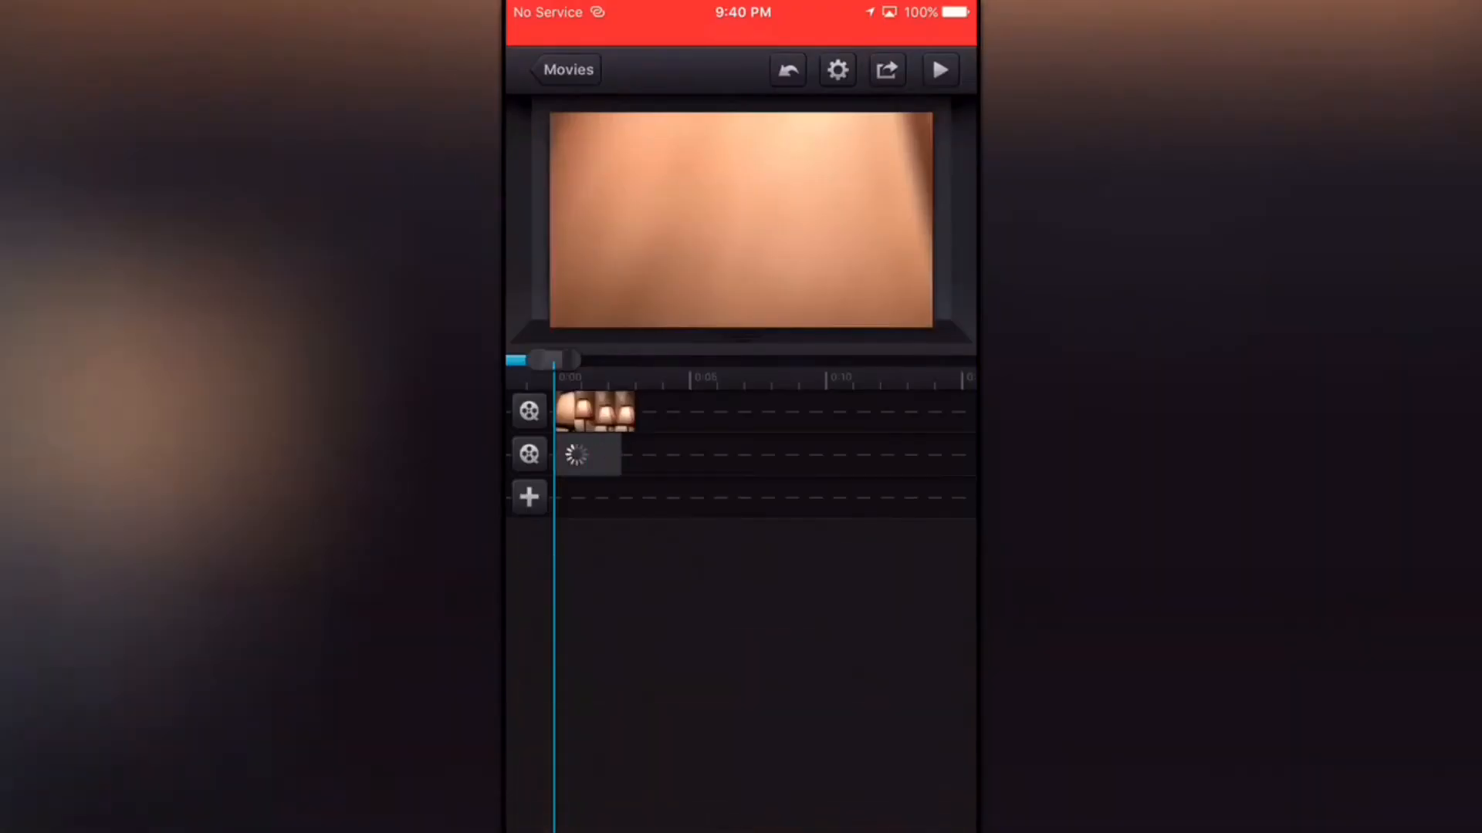